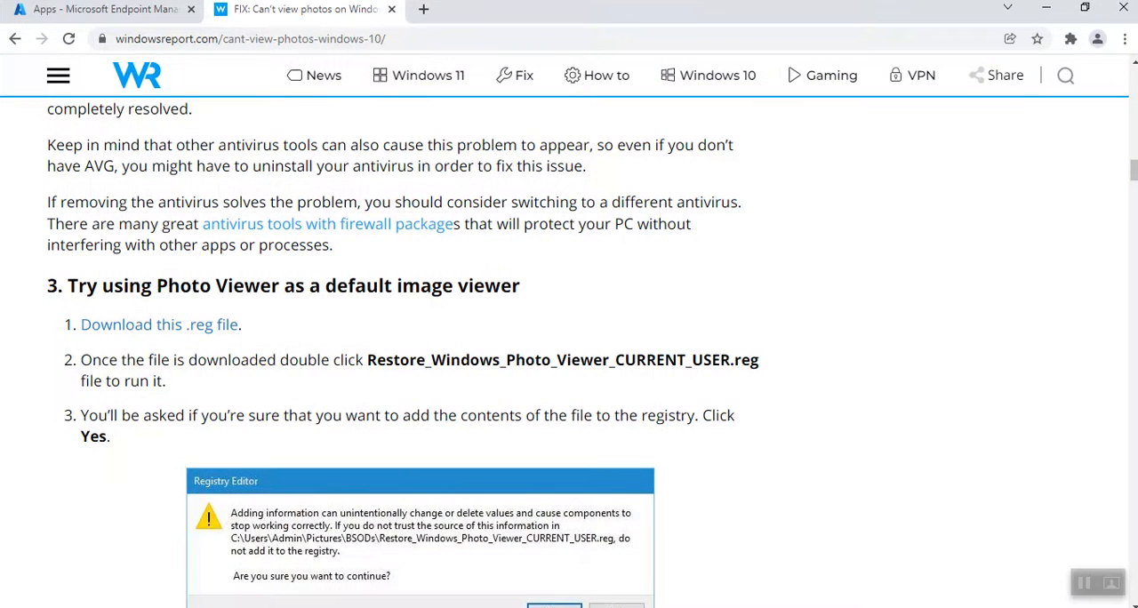
# Step: Return to the Apps - Microsoft Endpoint Manager tab and select the page's URL
pyautogui.click(102, 9)
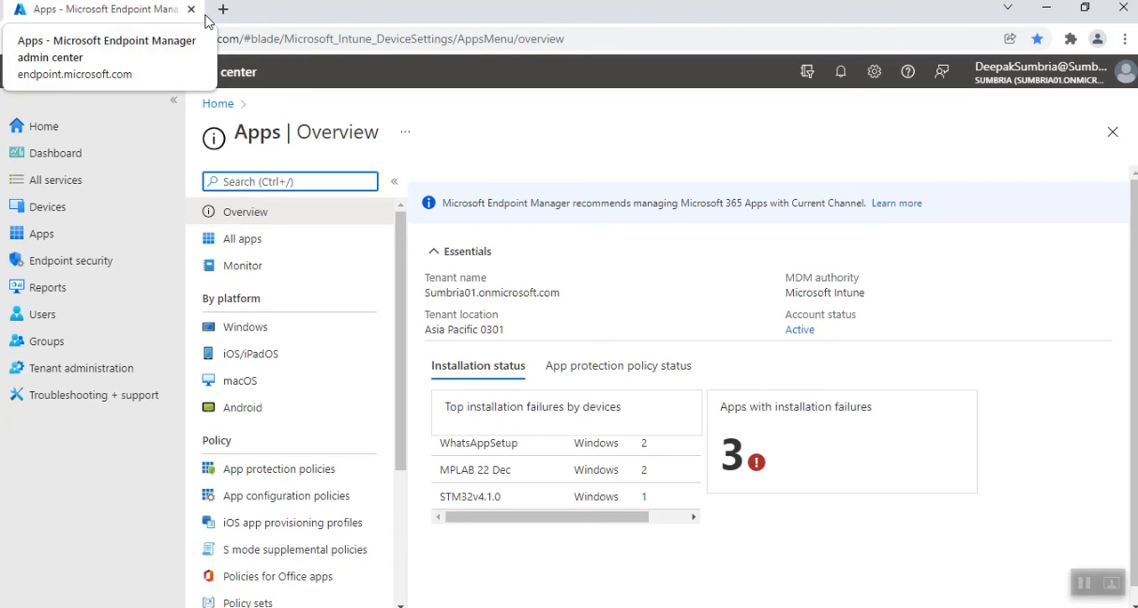
pyautogui.moveTo(400, 18)
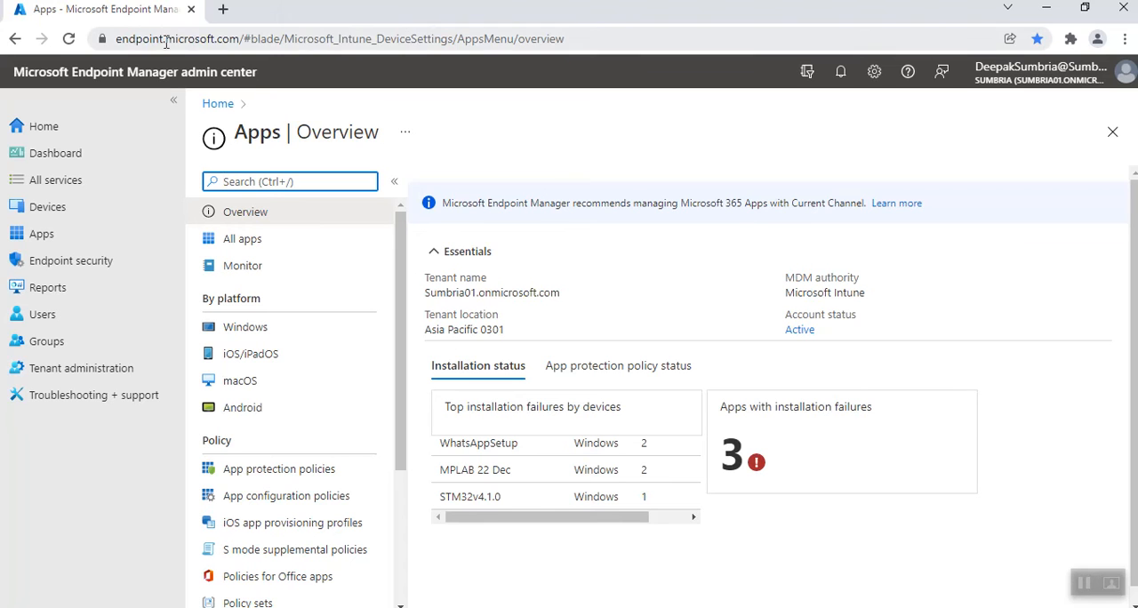
pyautogui.click(356, 38)
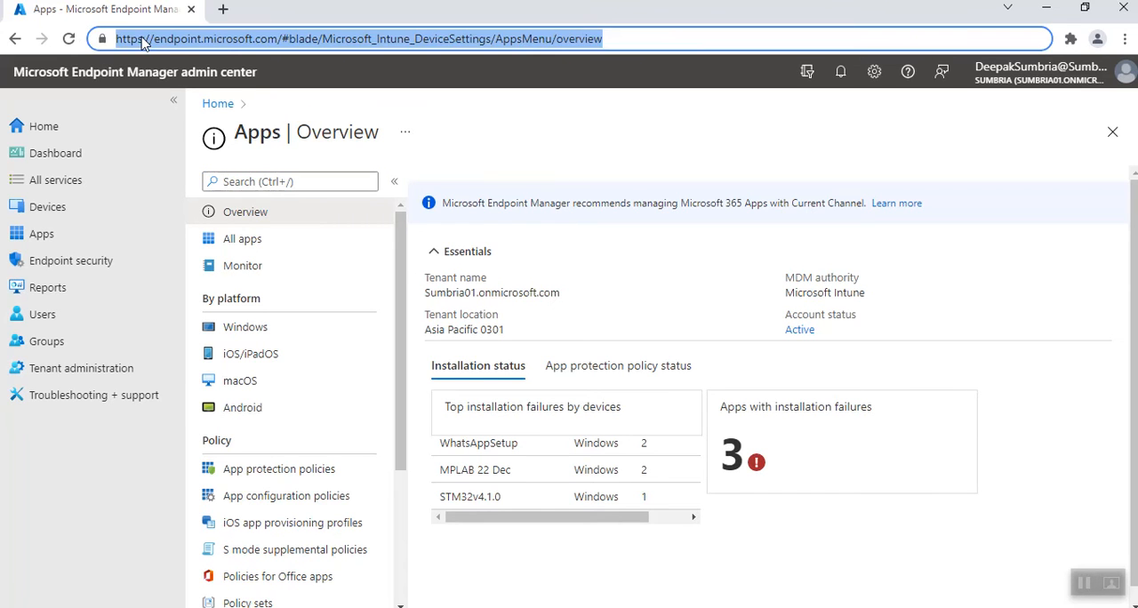
pyautogui.moveTo(235, 49)
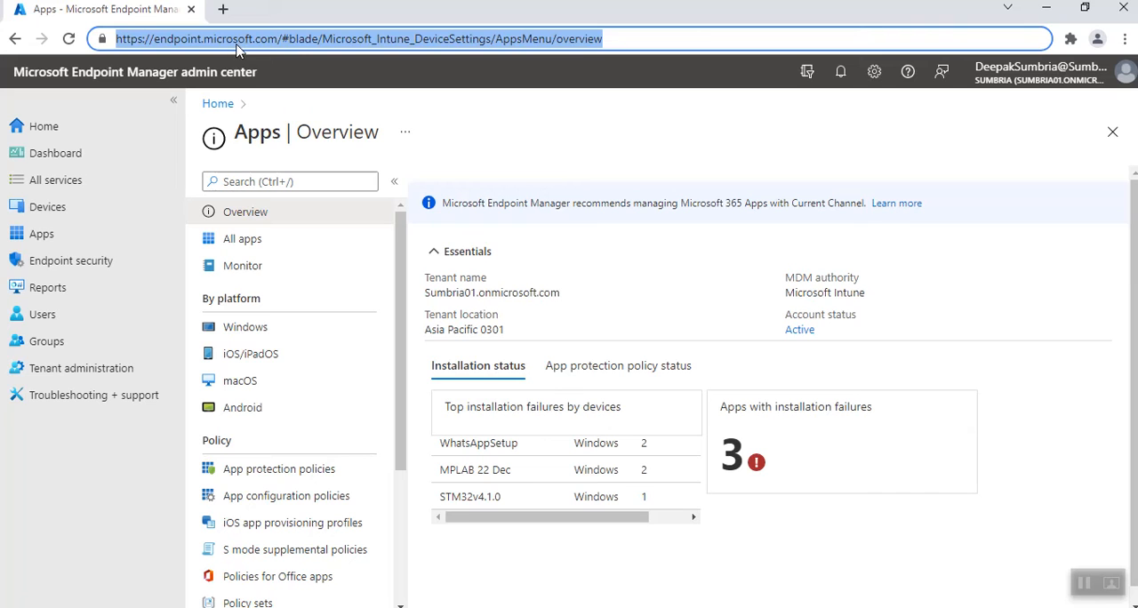
pyautogui.moveTo(279, 48)
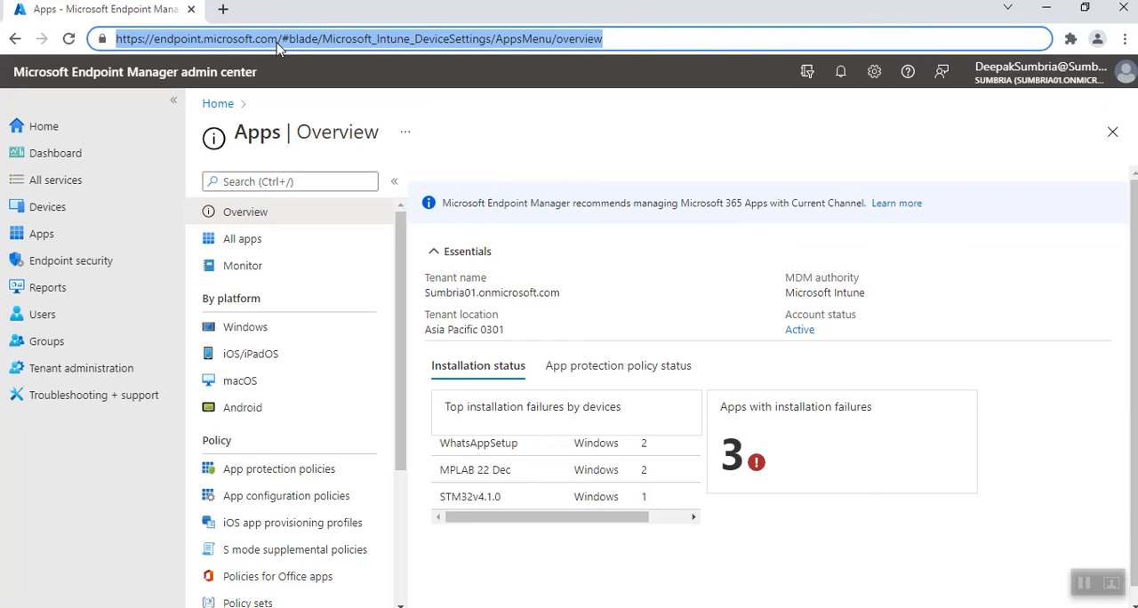
pyautogui.moveTo(422, 38)
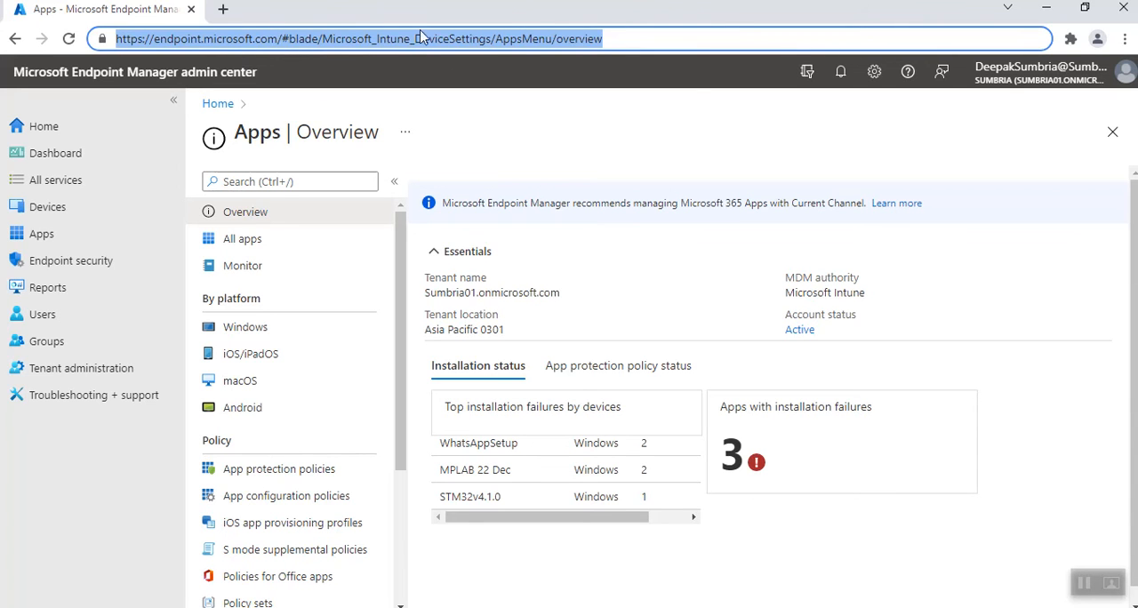
pyautogui.moveTo(29, 460)
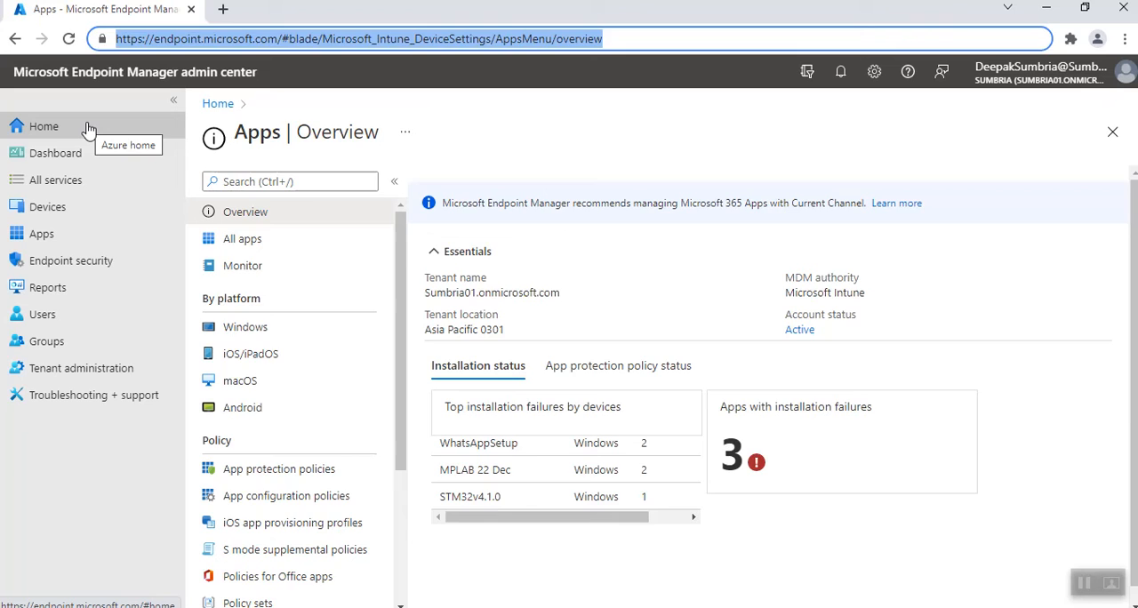
# Step: View Home and My Dashboard with its recent-dashboards list, then All services
pyautogui.click(44, 125)
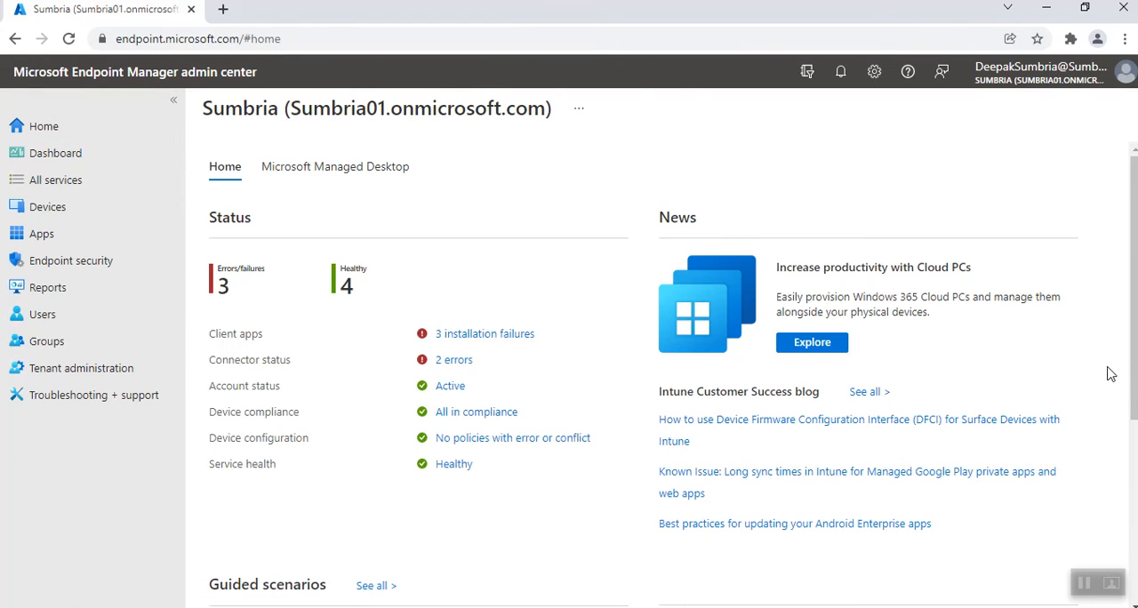
pyautogui.moveTo(560, 232)
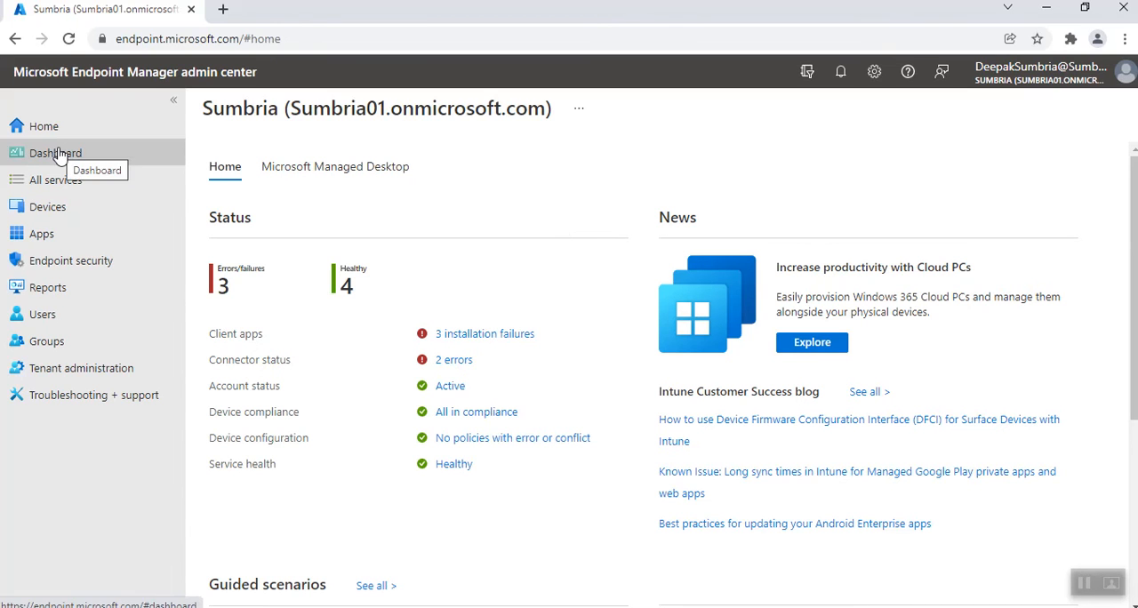
pyautogui.click(55, 152)
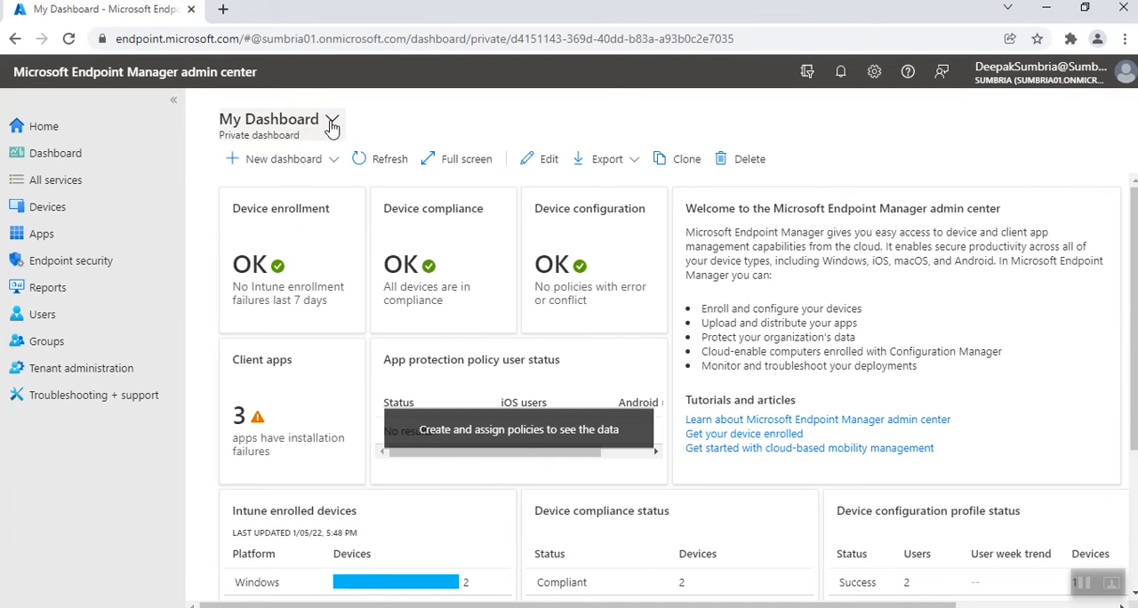
pyautogui.click(331, 118)
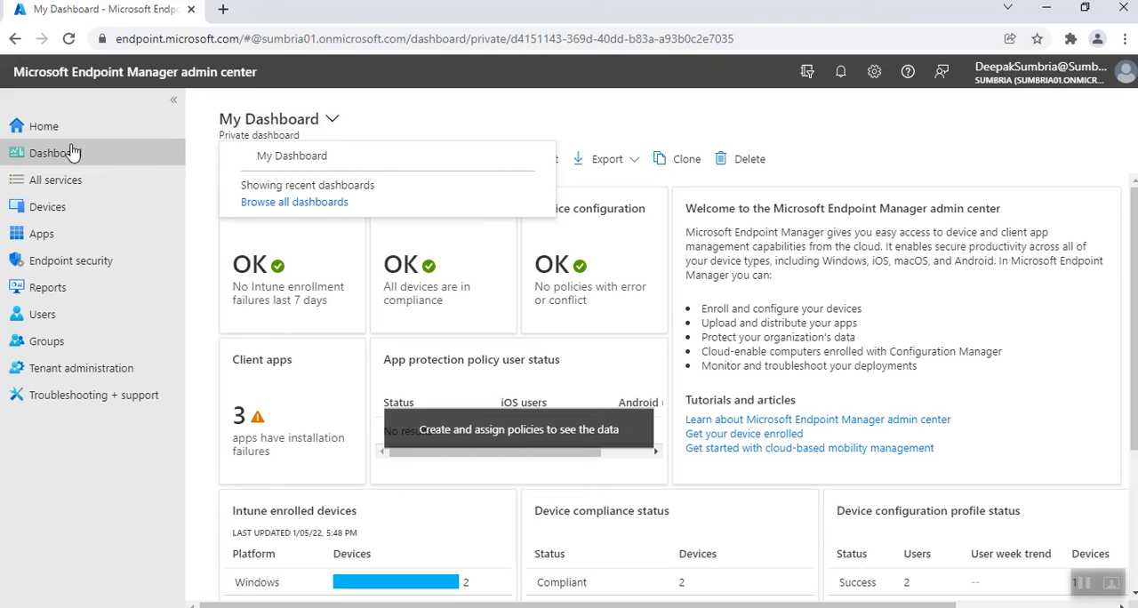
pyautogui.moveTo(33, 157)
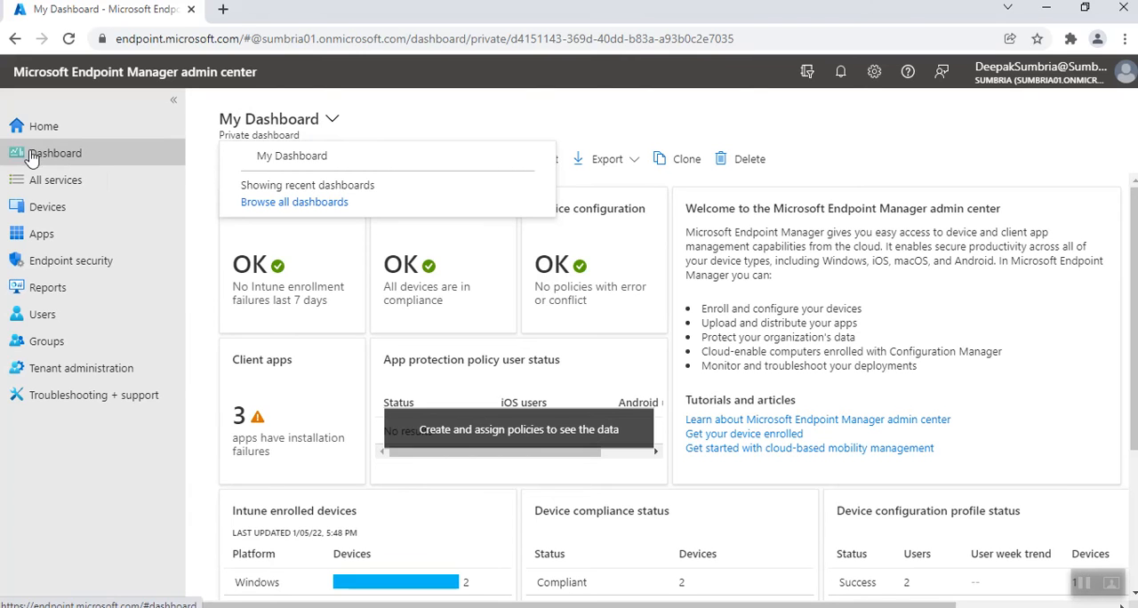
pyautogui.moveTo(55, 180)
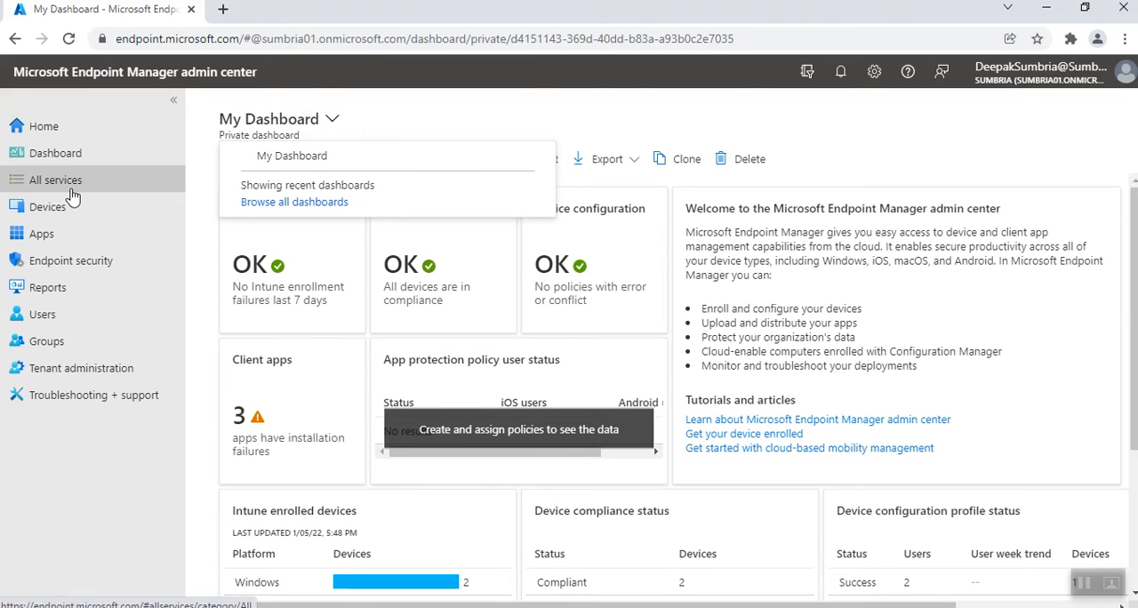
pyautogui.click(57, 179)
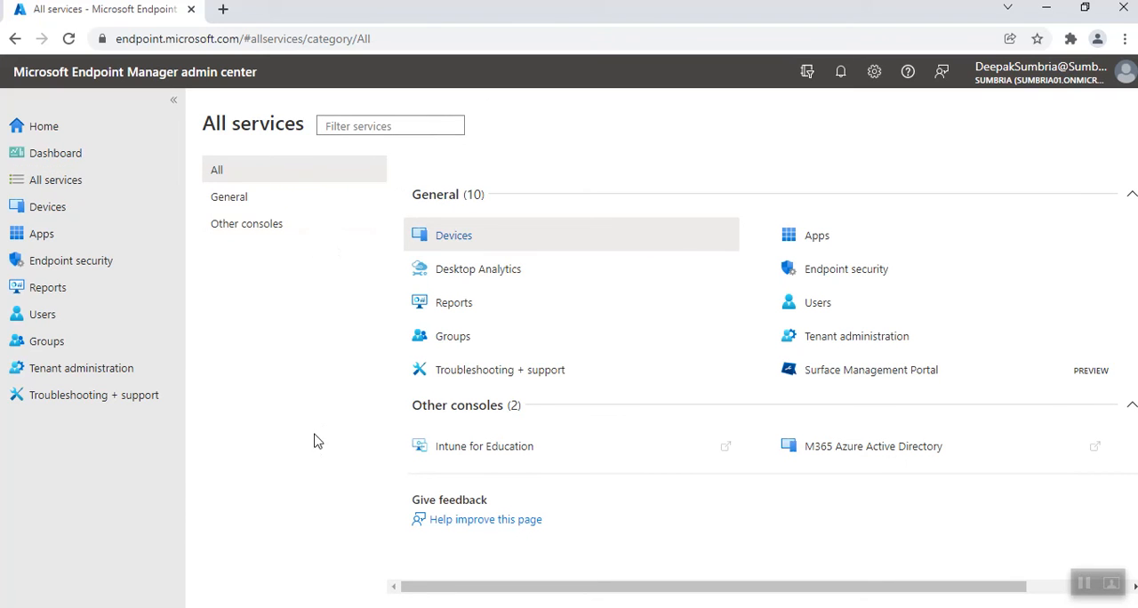
pyautogui.moveTo(259, 394)
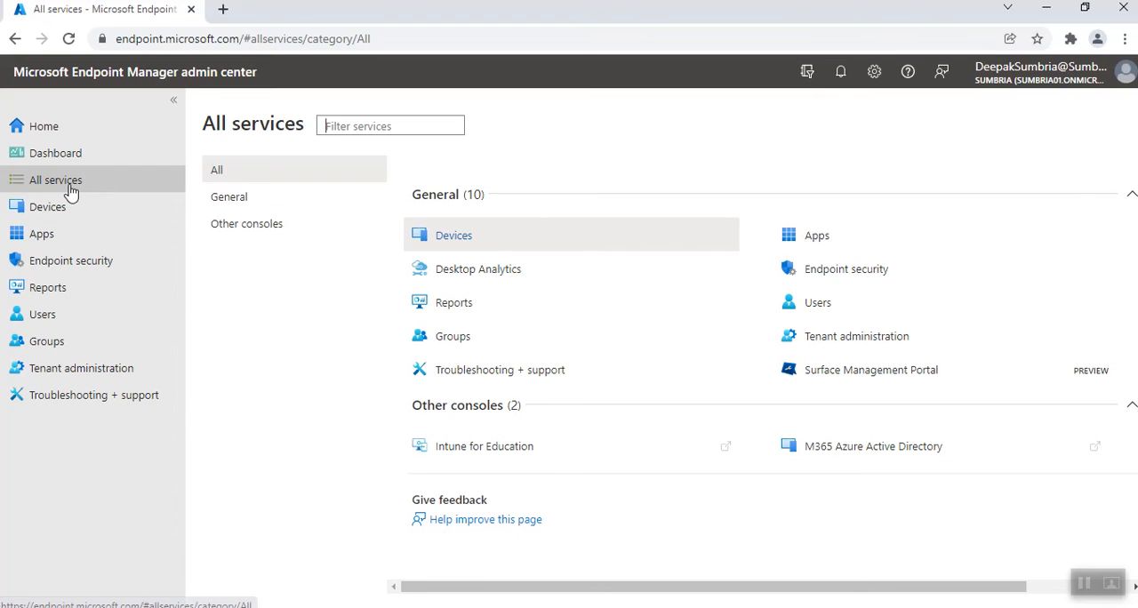
pyautogui.click(453, 234)
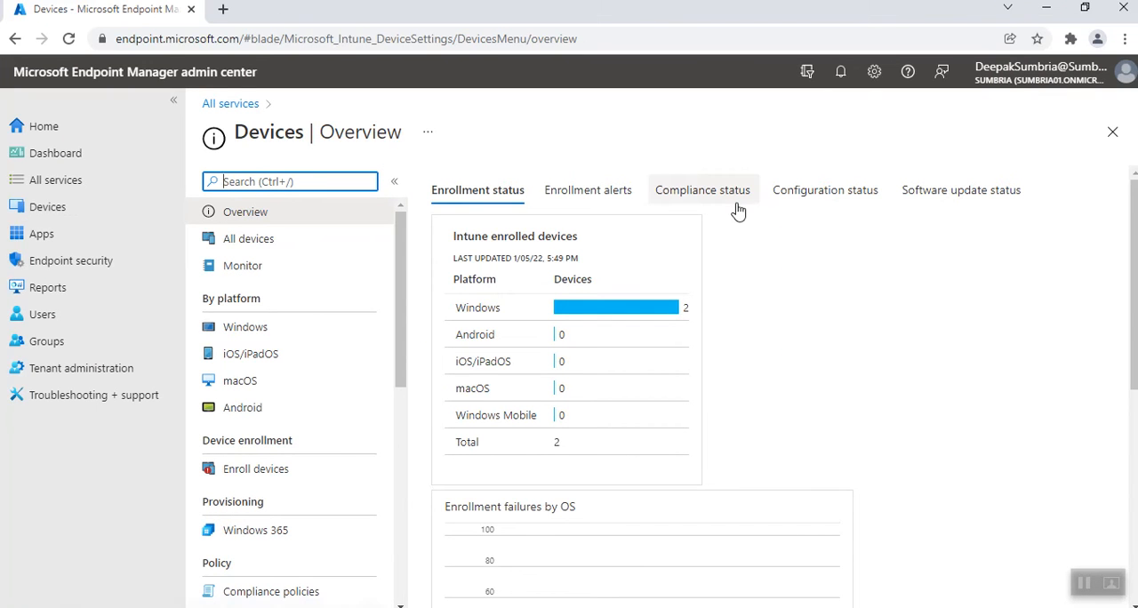
pyautogui.moveTo(386, 275)
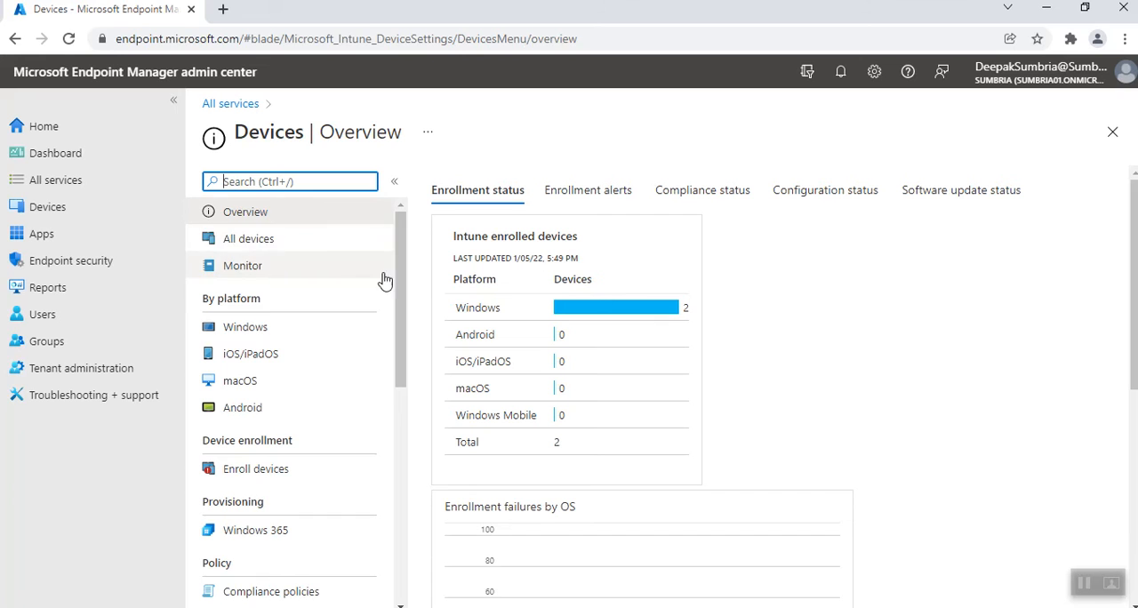
pyautogui.moveTo(196, 245)
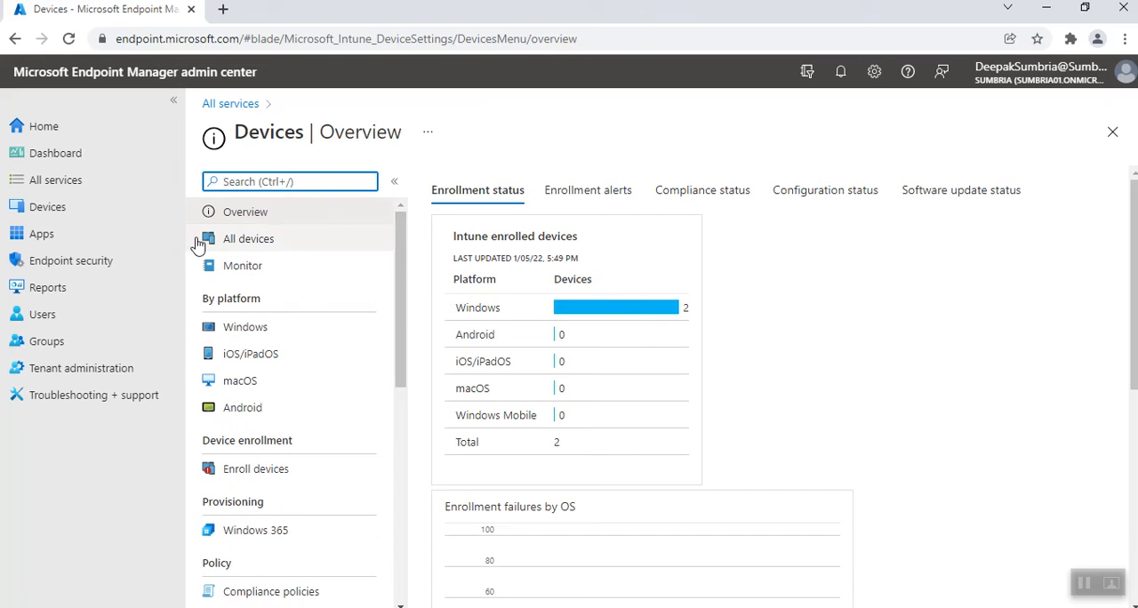
pyautogui.moveTo(204, 303)
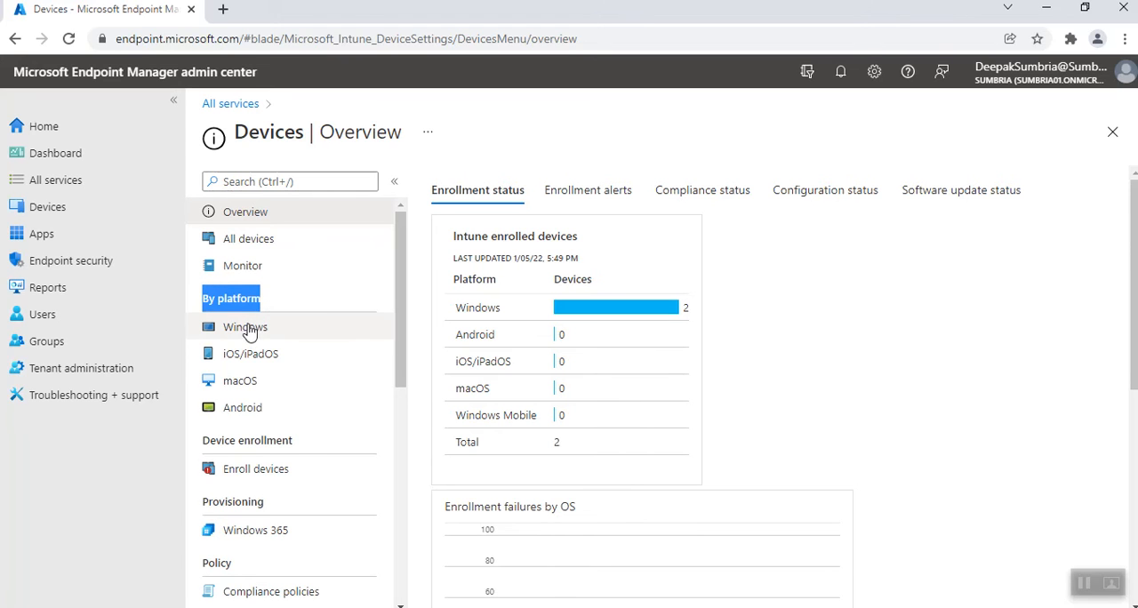
pyautogui.moveTo(251, 456)
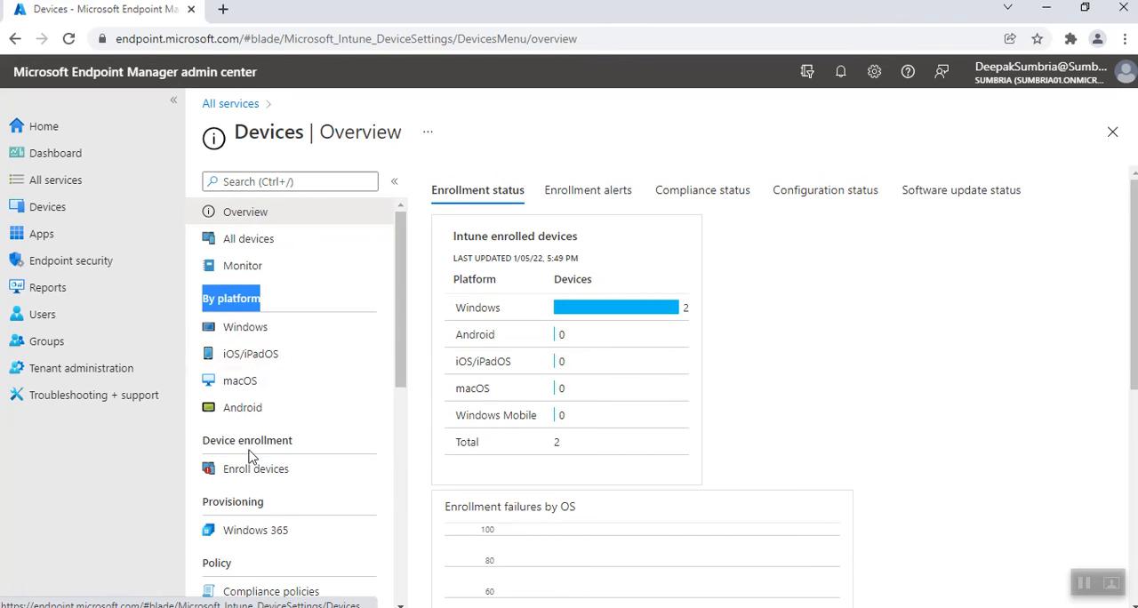
pyautogui.scroll(-3)
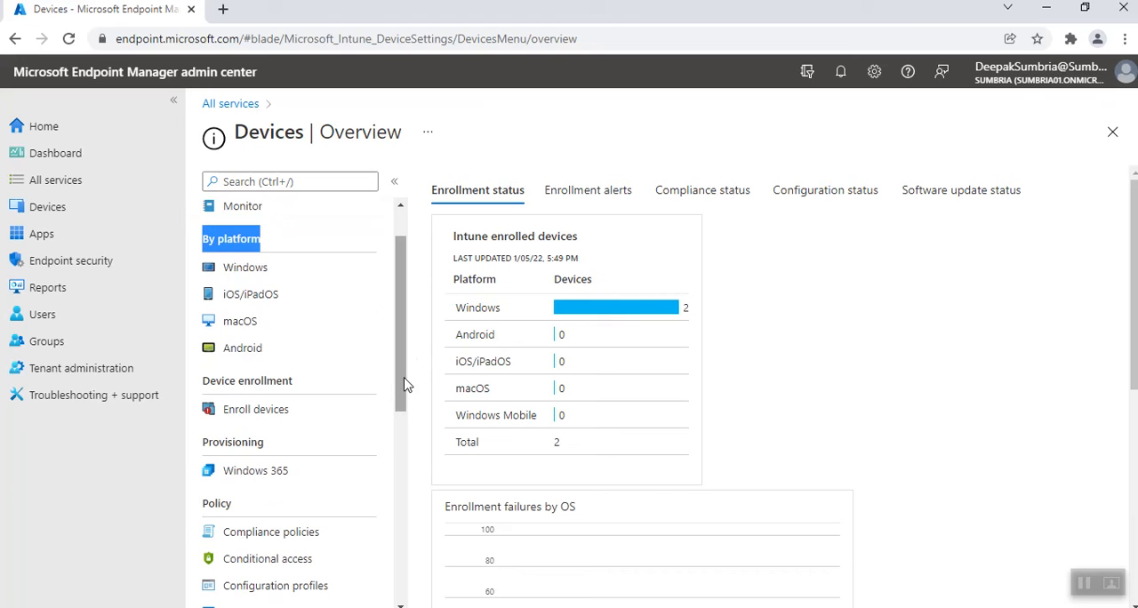
pyautogui.moveTo(371, 396)
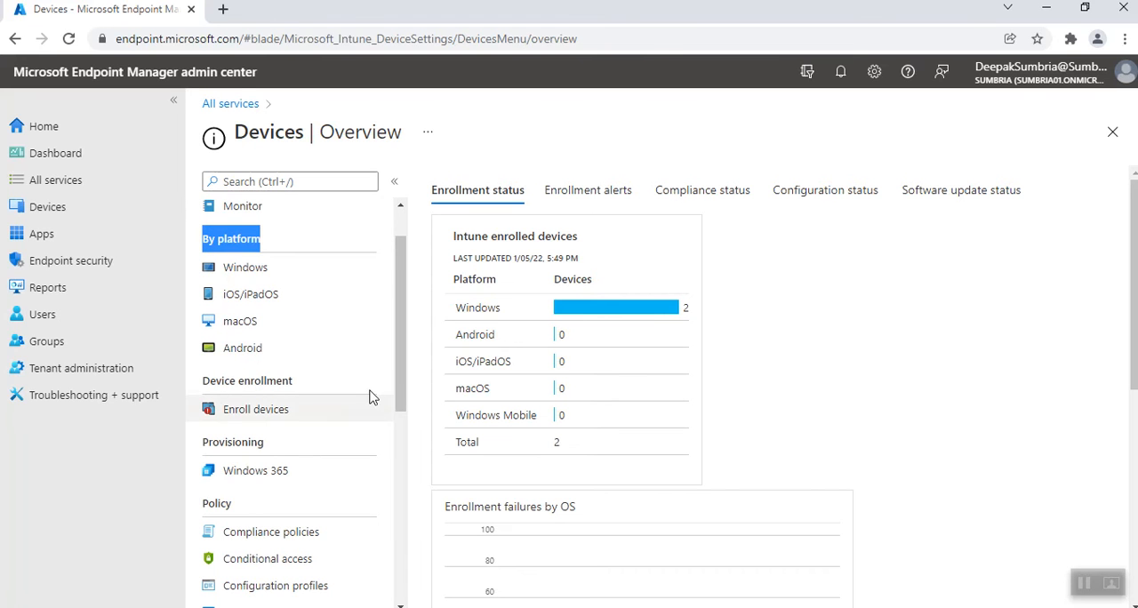
pyautogui.scroll(-3)
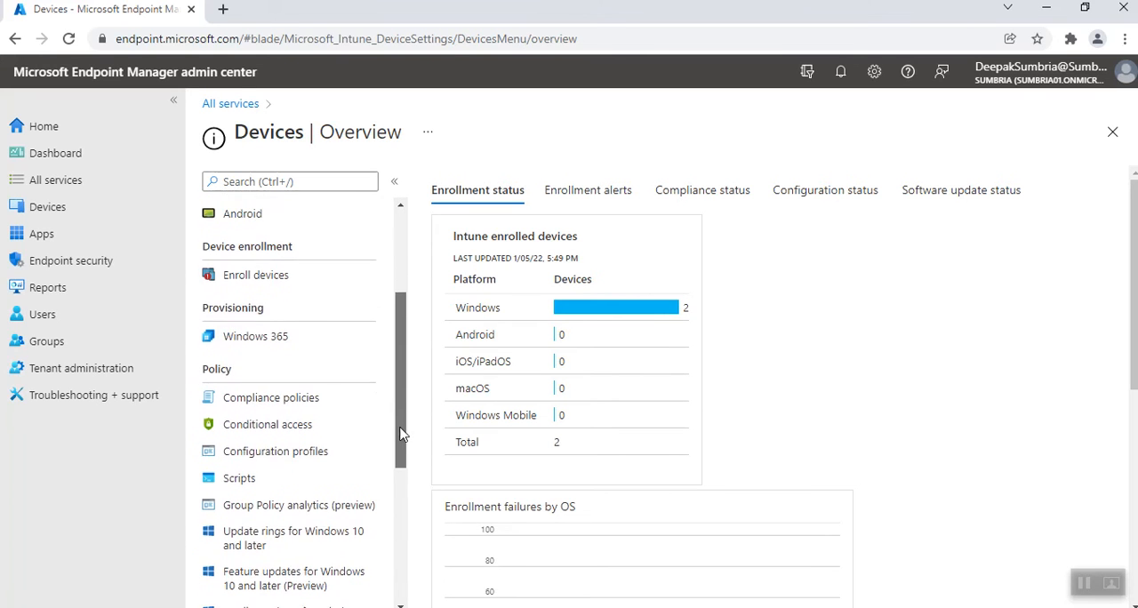
pyautogui.scroll(-3)
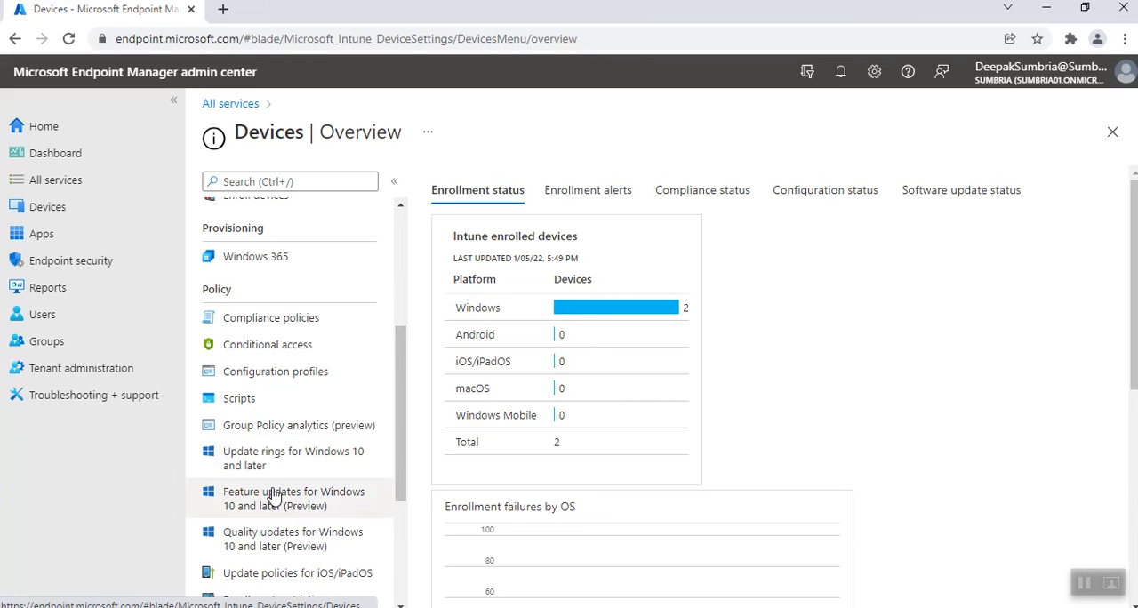
pyautogui.scroll(-3)
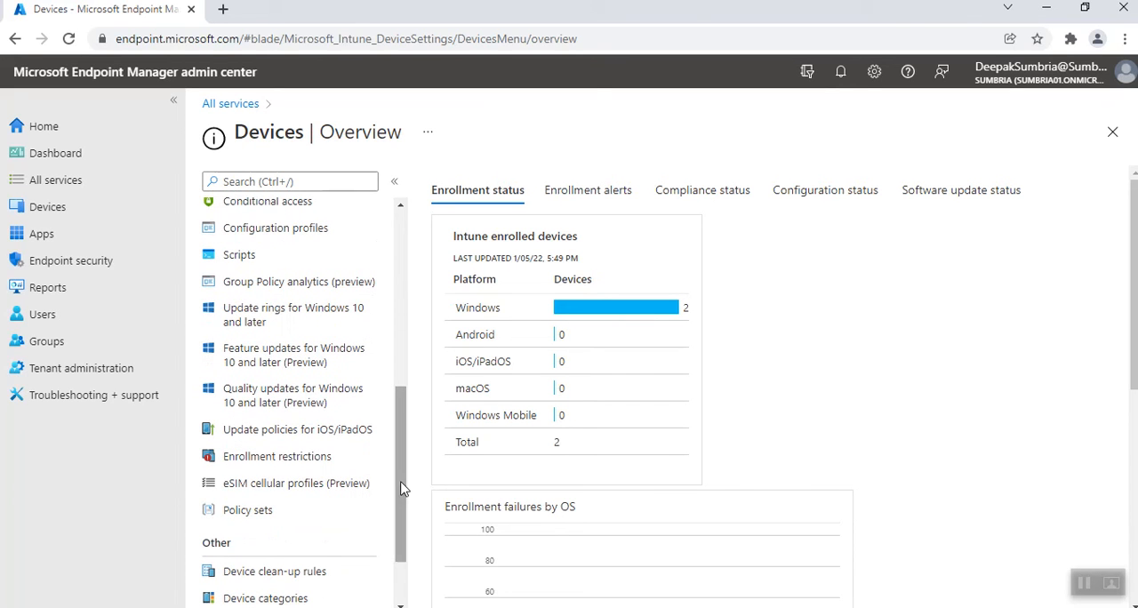
pyautogui.scroll(-3)
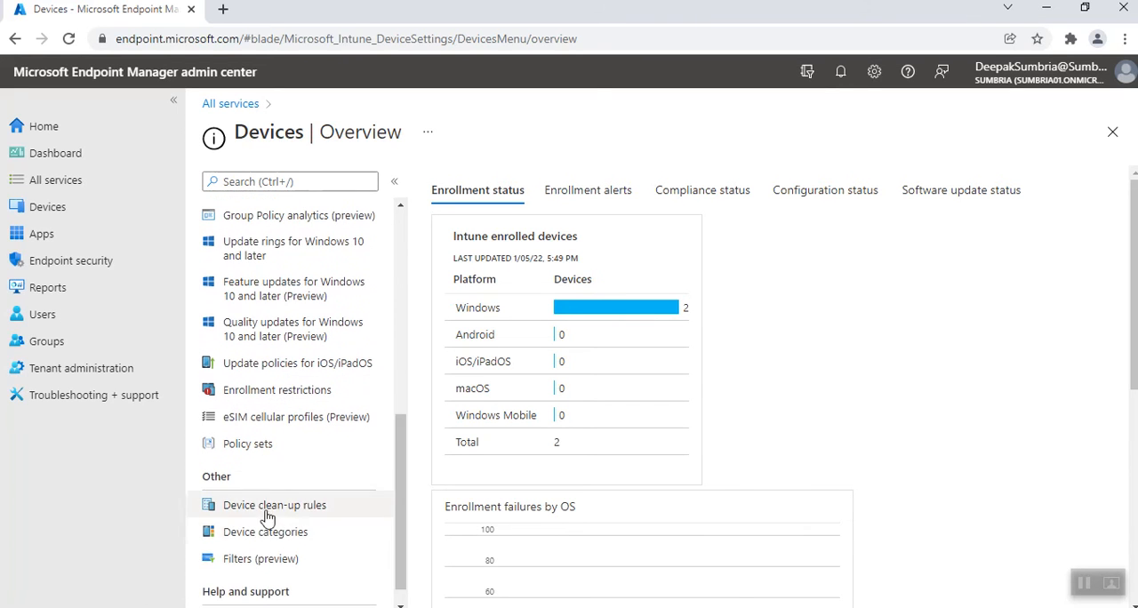
# Step: Open Apps | Overview showing tenant essentials and three failed app installations
pyautogui.click(41, 233)
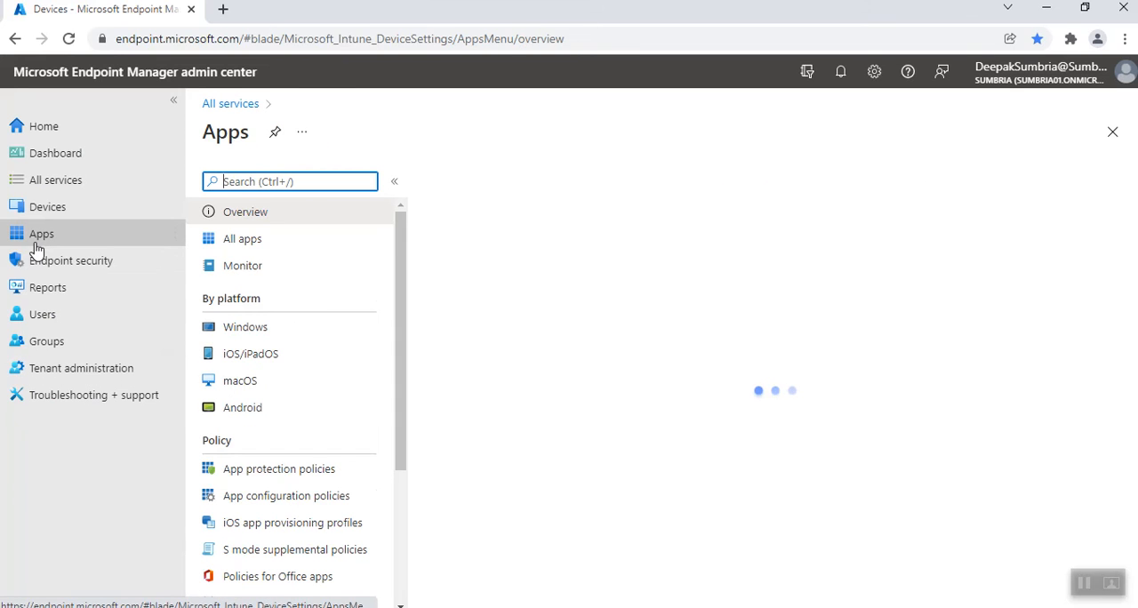
pyautogui.click(245, 212)
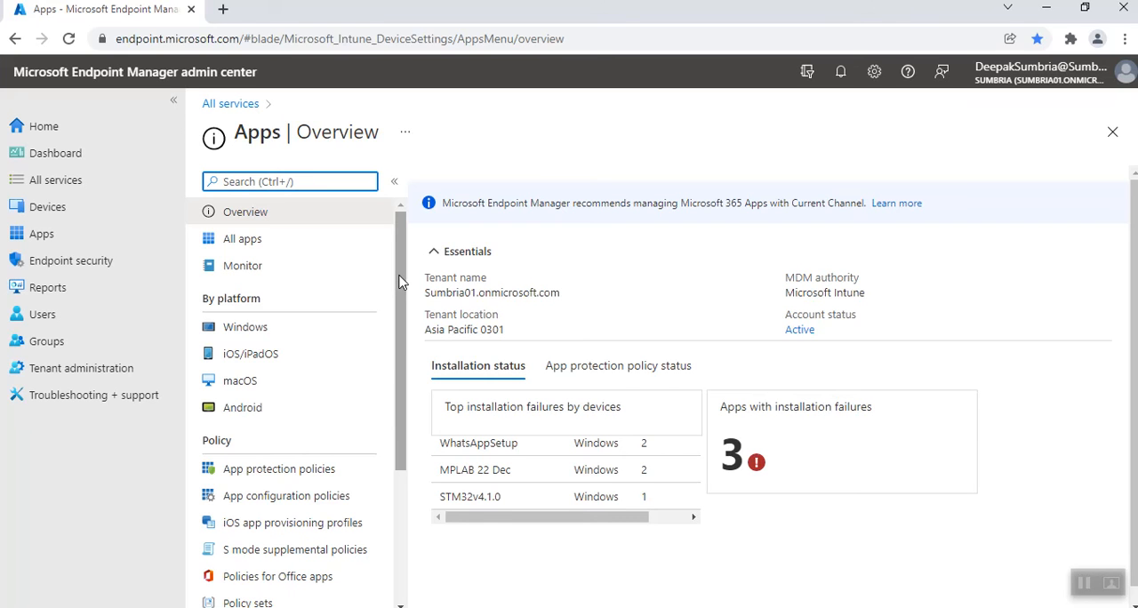
pyautogui.moveTo(402, 258)
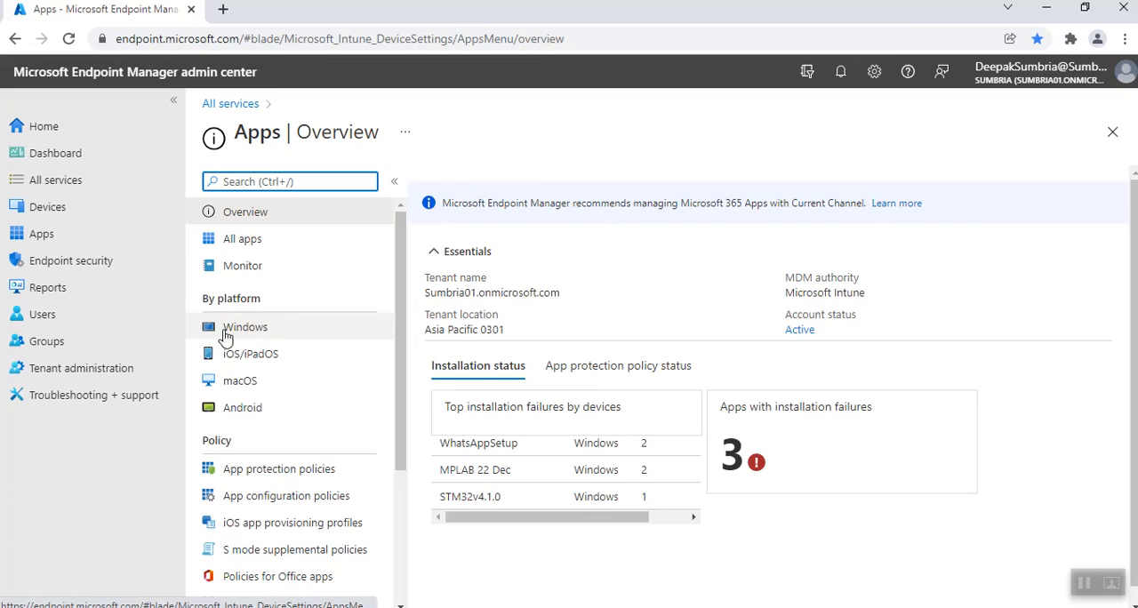
pyautogui.moveTo(319, 423)
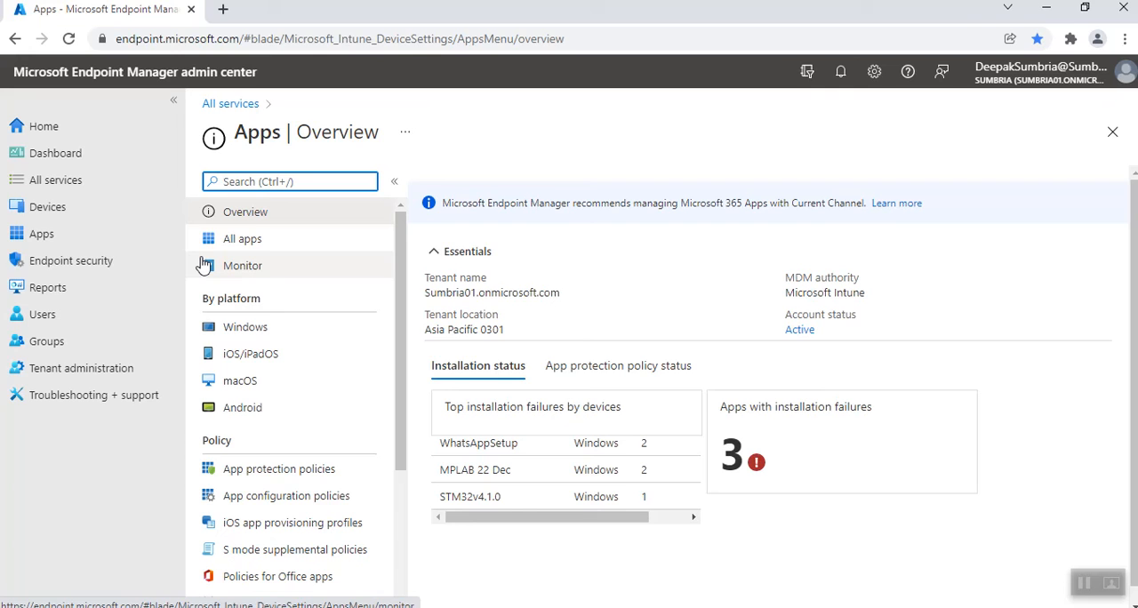
# Step: Visit Endpoint security, Reports and Users, ending on Tenant admin status details
pyautogui.click(71, 260)
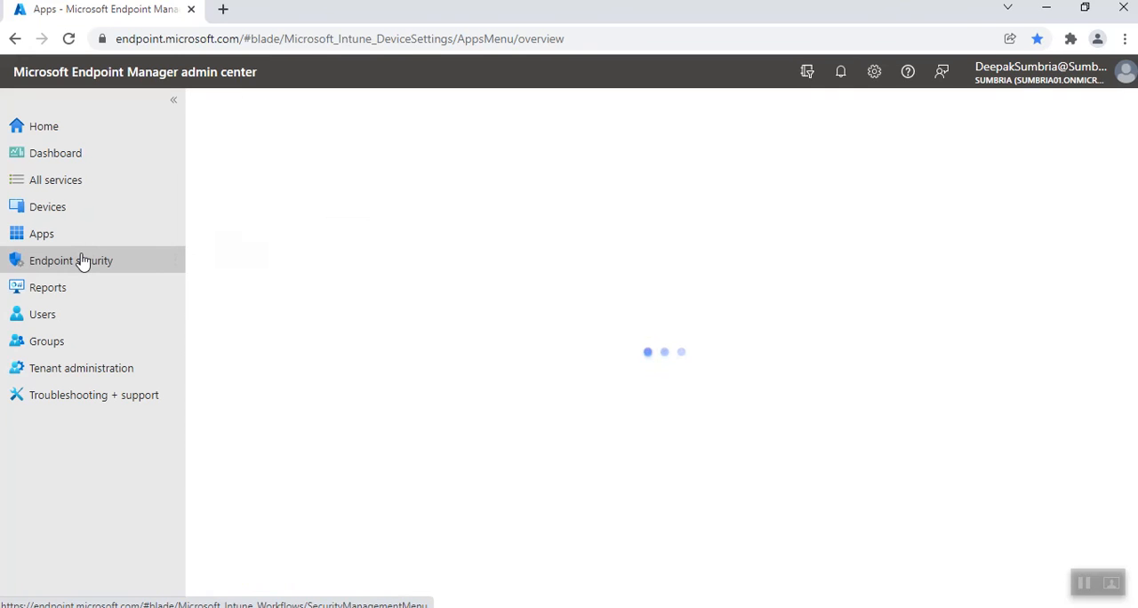
pyautogui.click(70, 261)
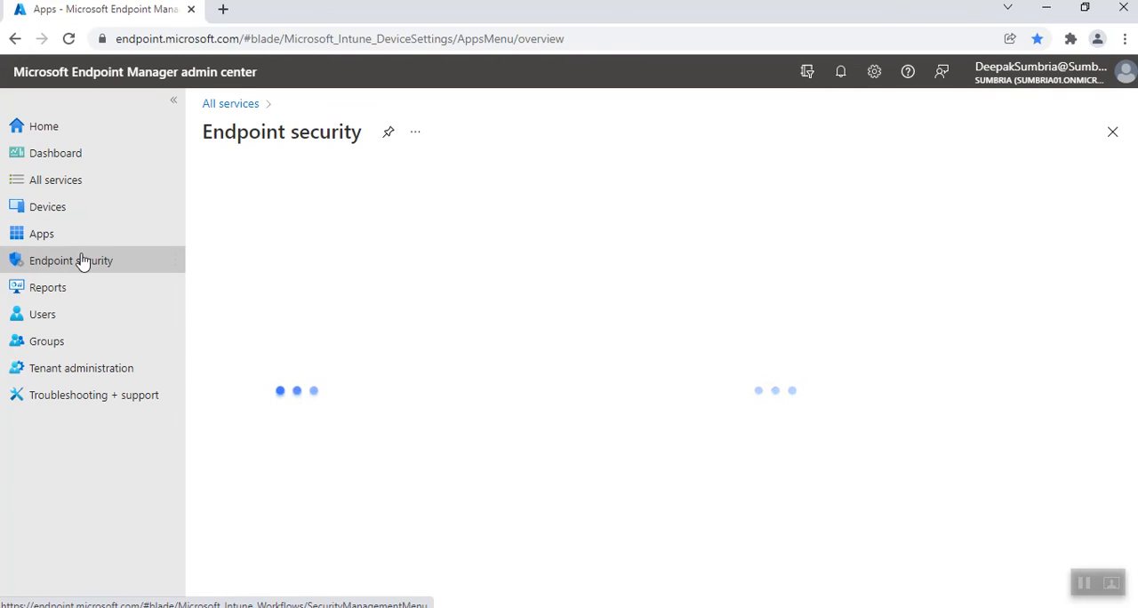
pyautogui.click(48, 286)
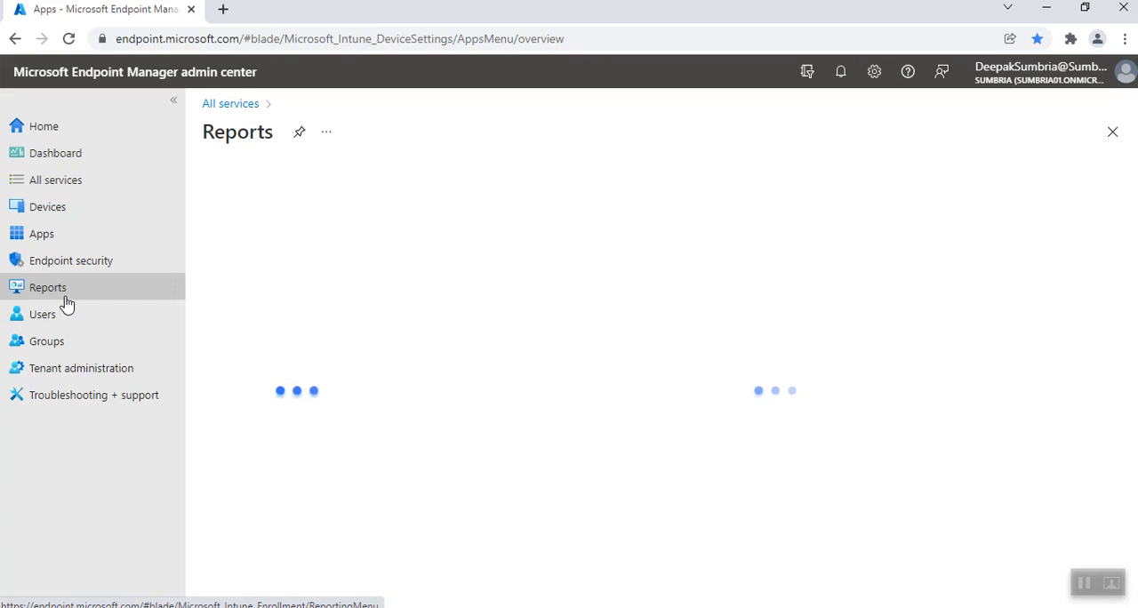
pyautogui.click(47, 286)
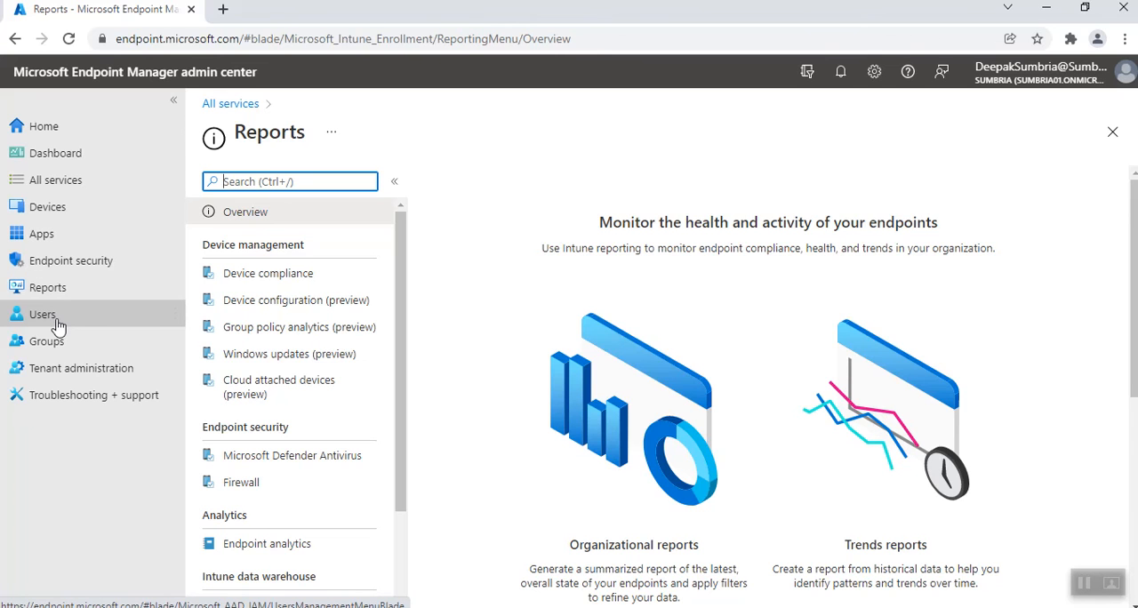
pyautogui.click(41, 314)
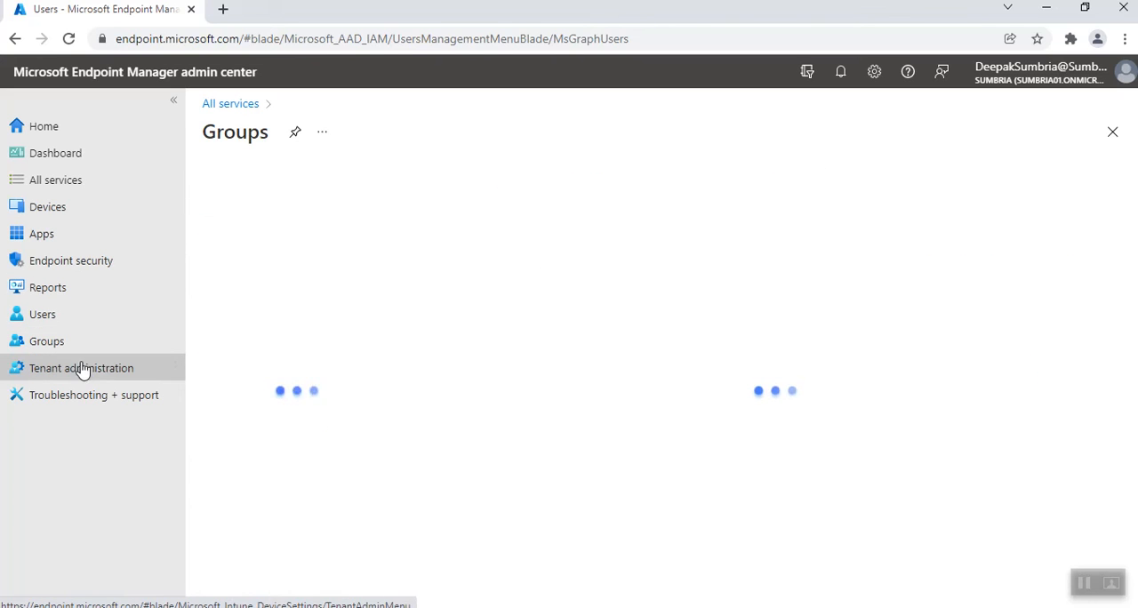
pyautogui.click(81, 368)
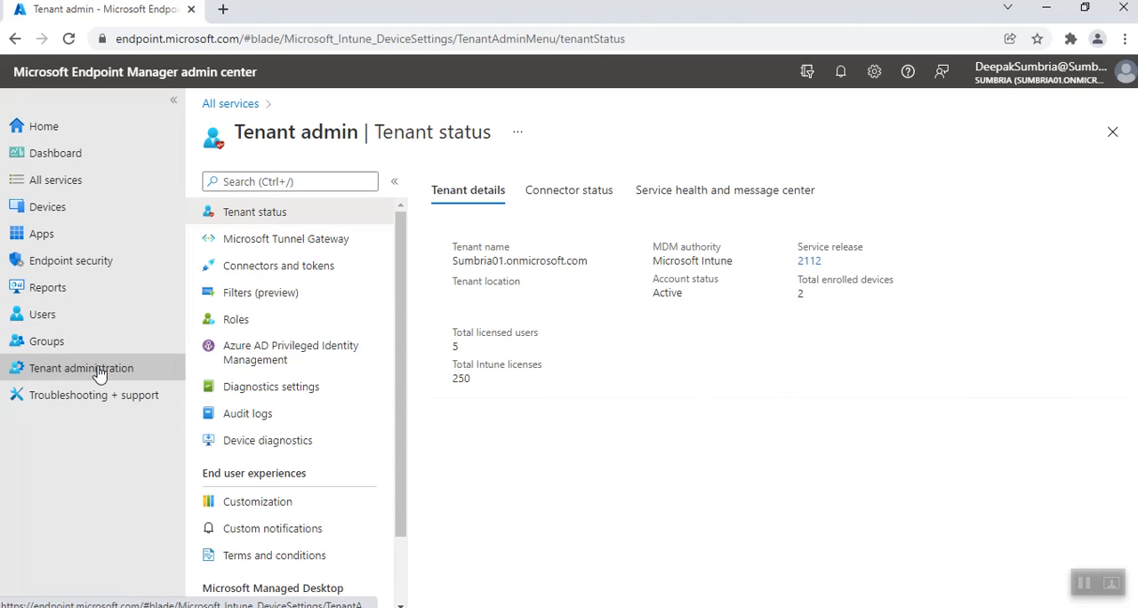
# Step: Open the Troubleshoot page and view the Select user pane, then close it unselected
pyautogui.click(92, 394)
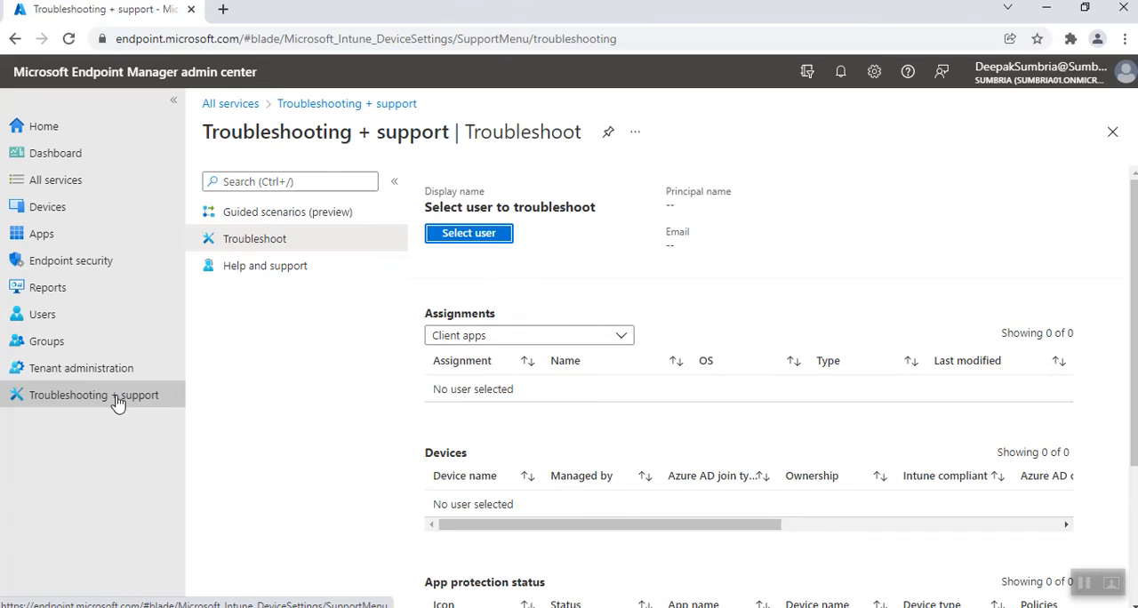
pyautogui.click(468, 233)
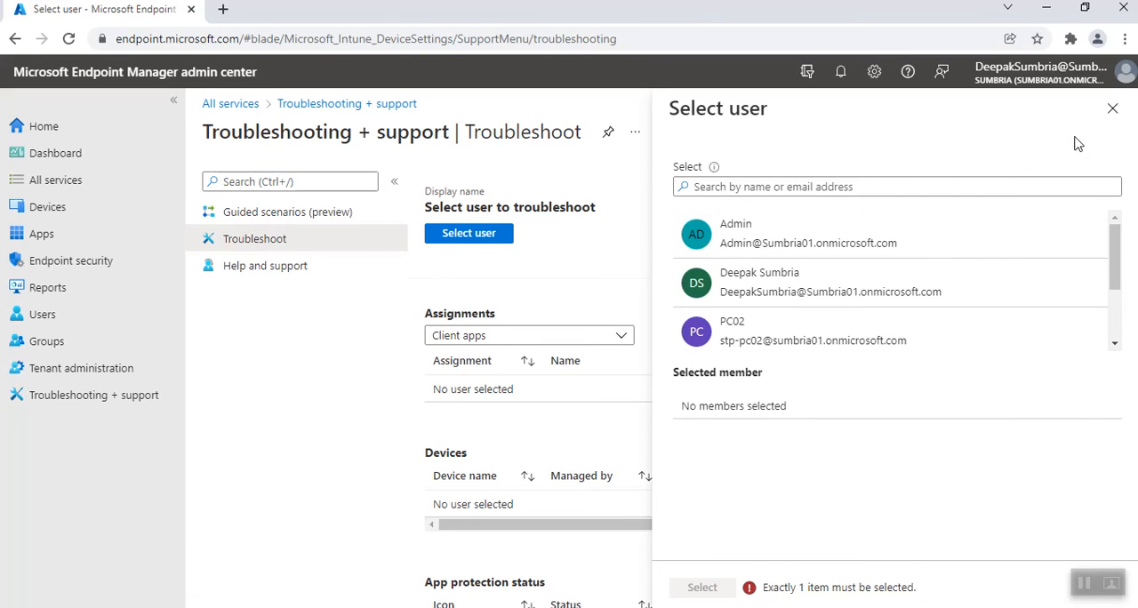
pyautogui.click(1112, 108)
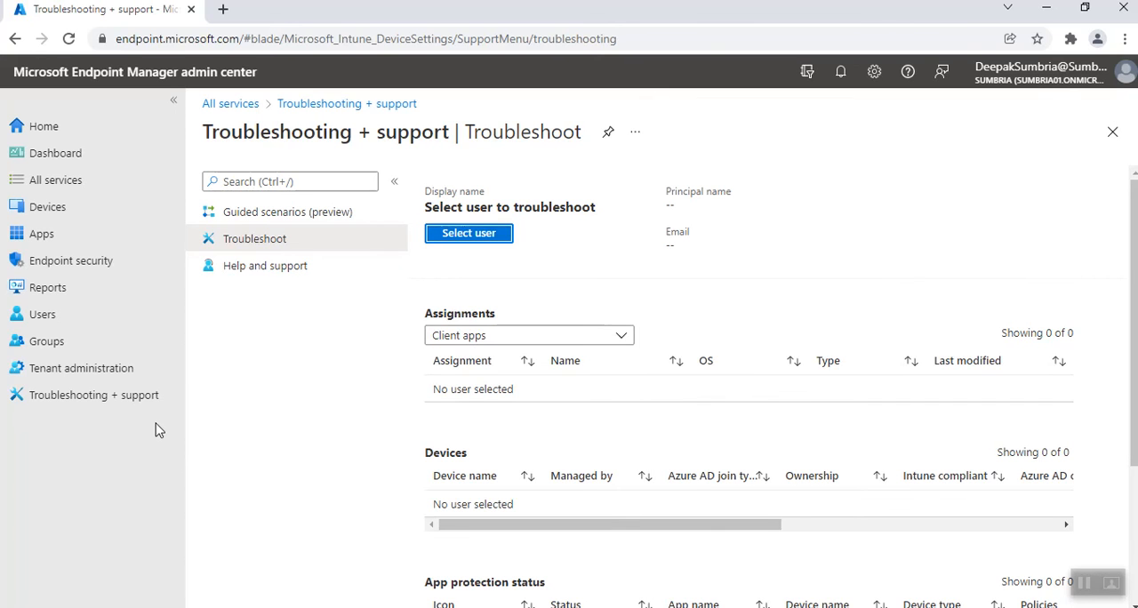
pyautogui.moveTo(461, 408)
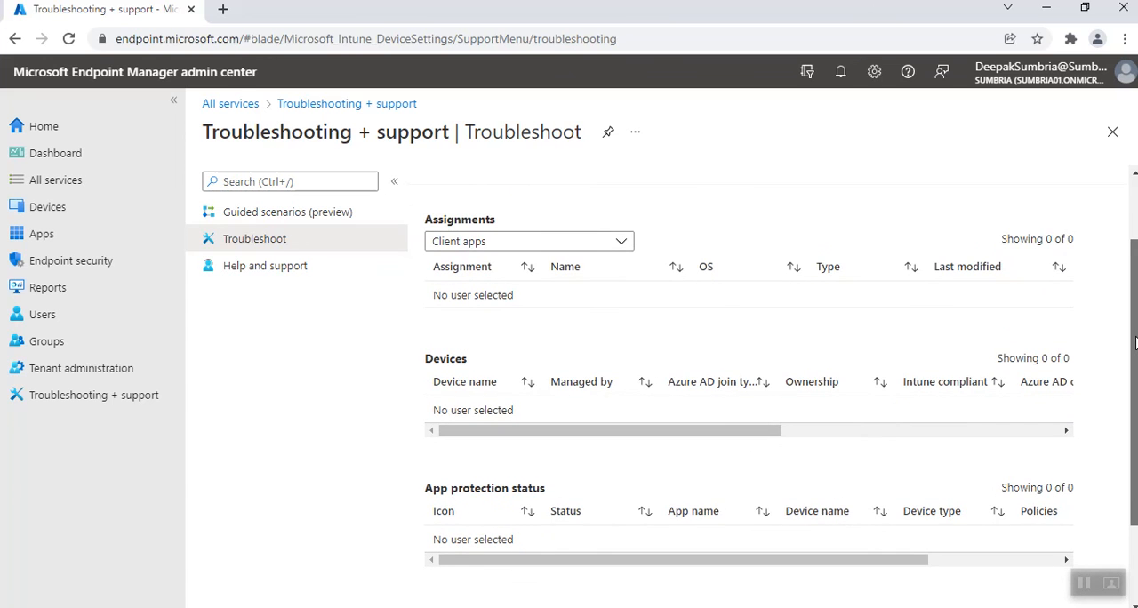
pyautogui.scroll(3)
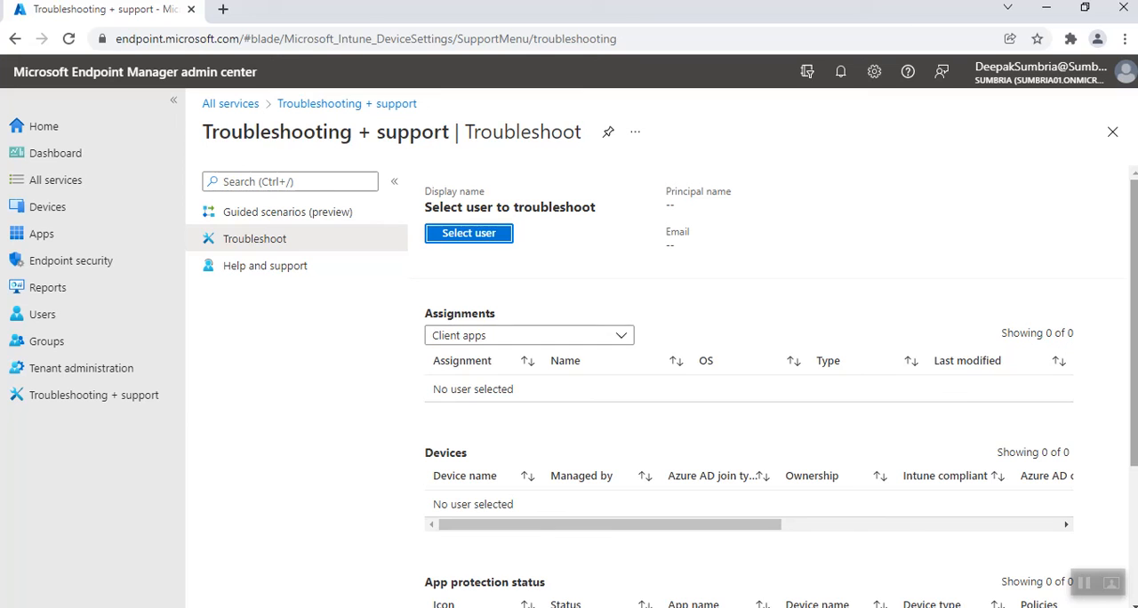
pyautogui.moveTo(876, 315)
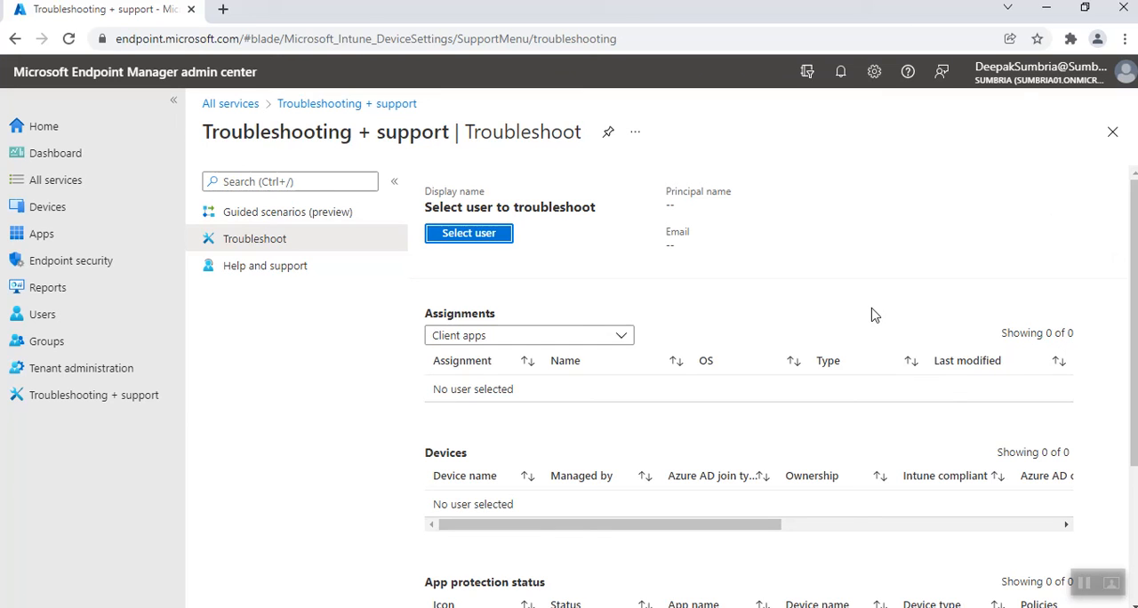